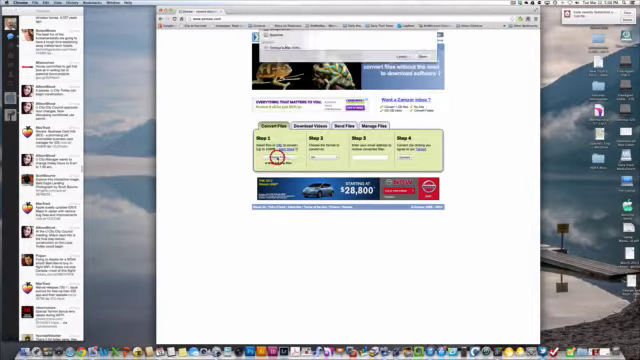
- Add the document file from the computer to Zamzar's step 1 conversion list
{"action": "left_click", "coordinate": [276, 156]}
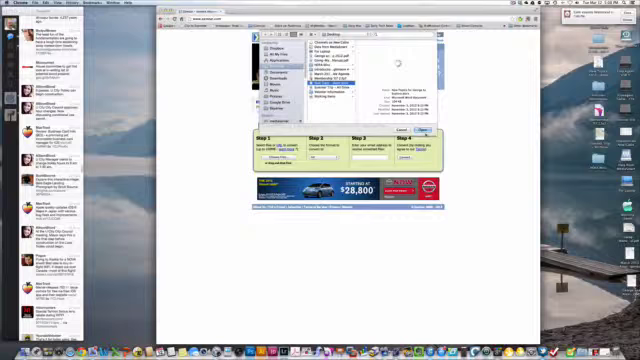
{"action": "left_click", "coordinate": [424, 130]}
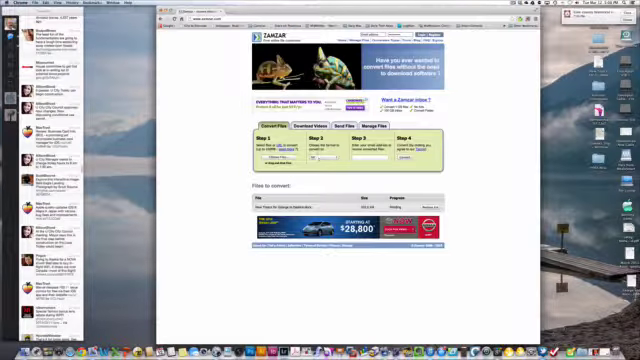